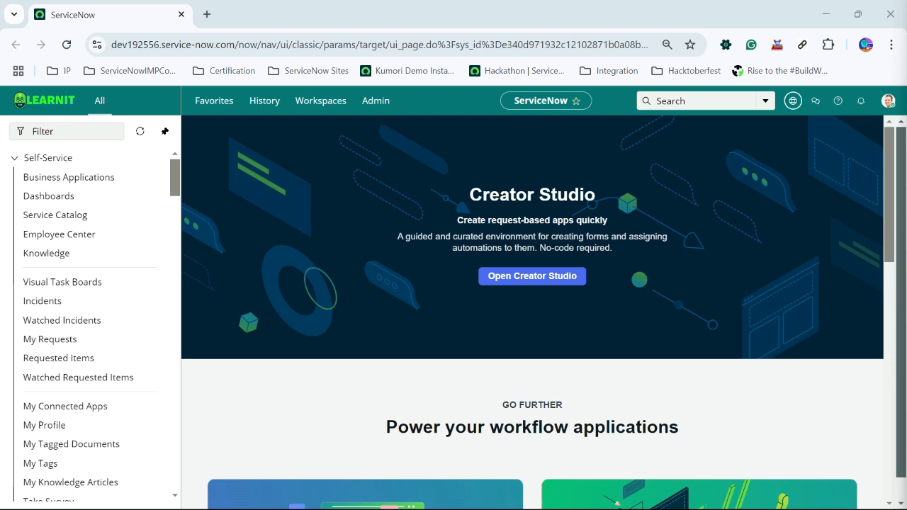
- Open incident INC0009009 from the incidents list via the incident.list navigator filter
text(incident.lis)
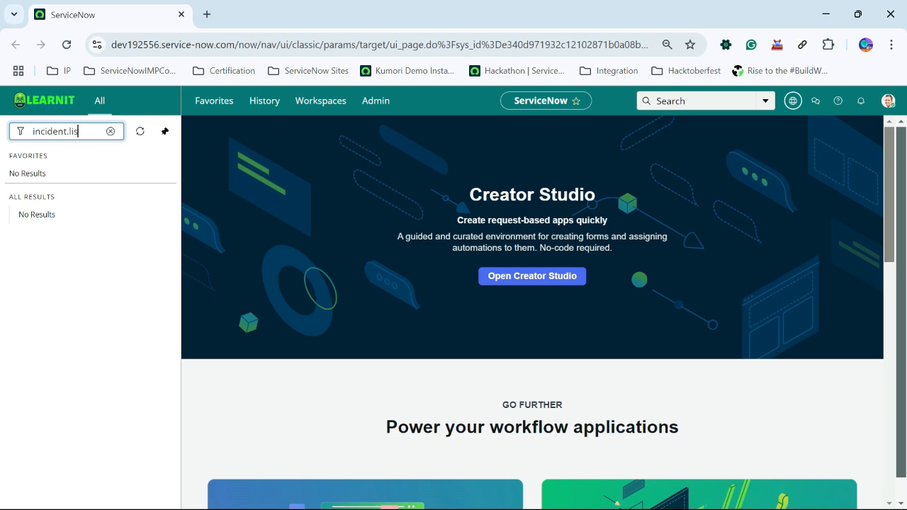
key(Enter)
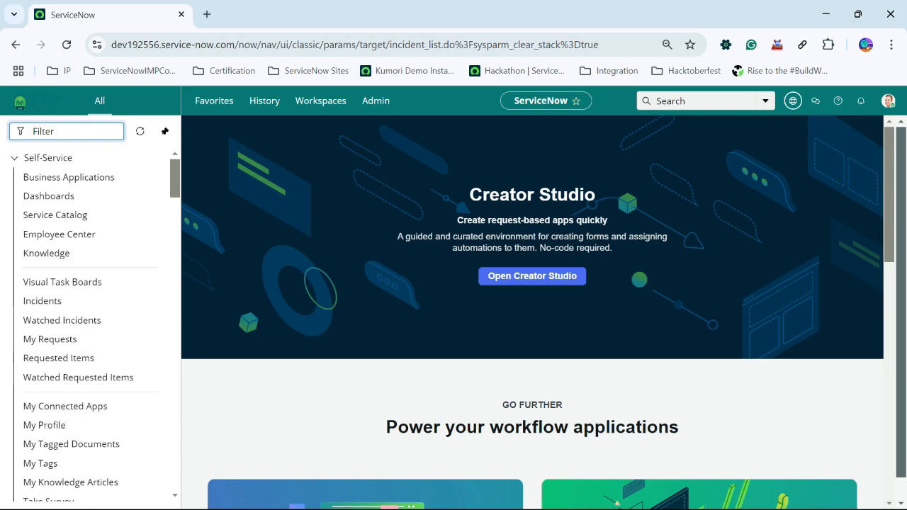
click(42, 300)
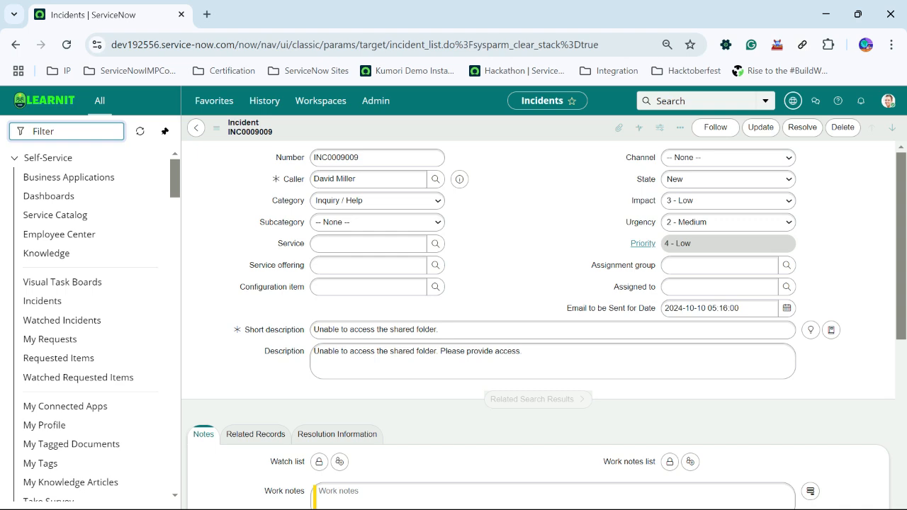
- View the incident table's dictionary entries, then return to INC0009009's State field options
scroll(down, 3)
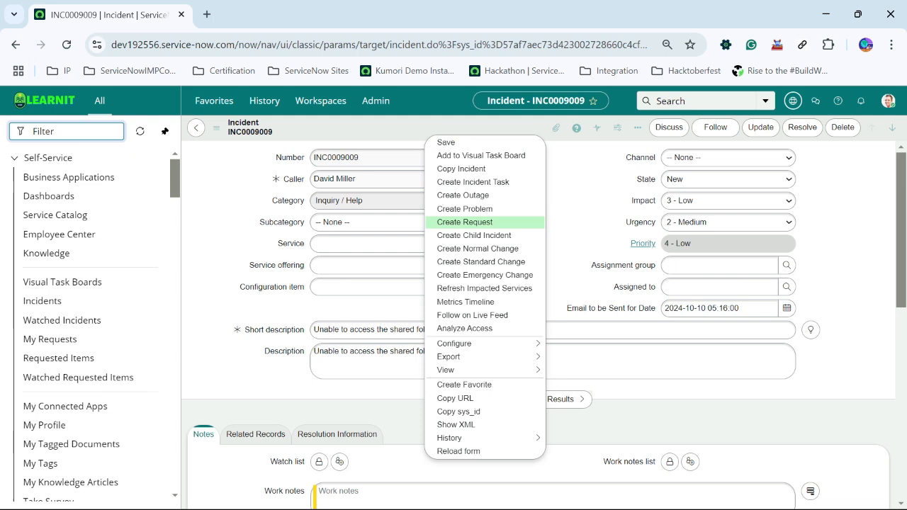
mouse_move(453, 344)
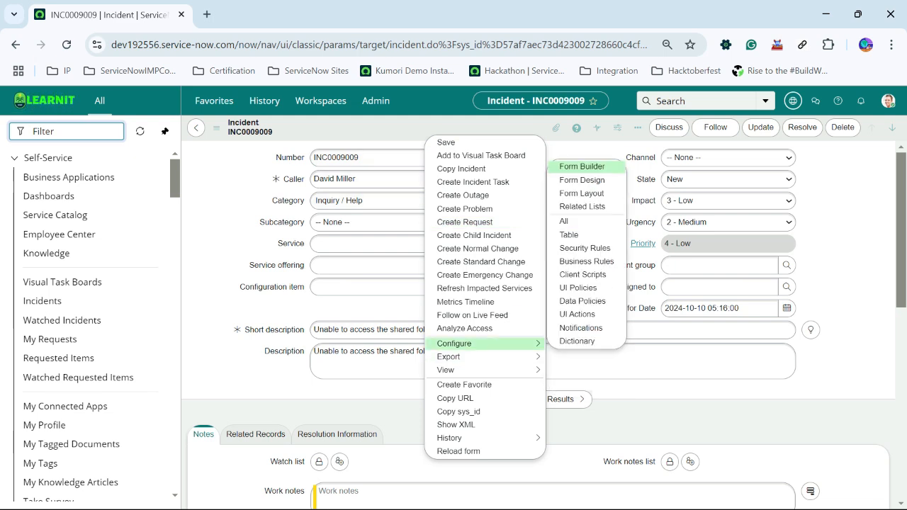
mouse_move(578, 340)
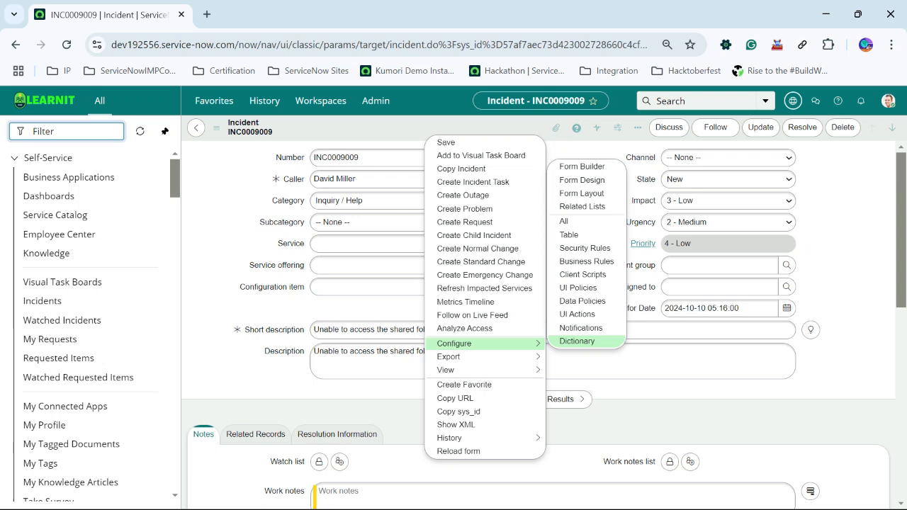
click(577, 340)
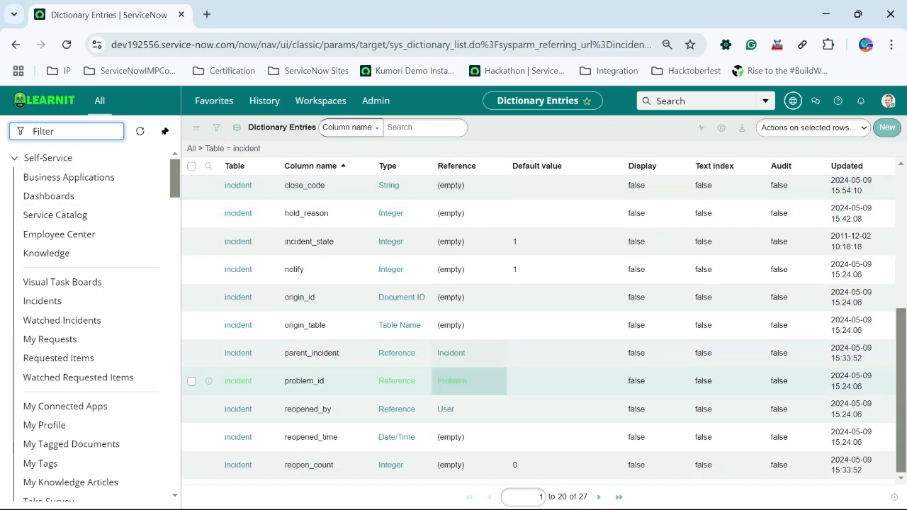
click(206, 166)
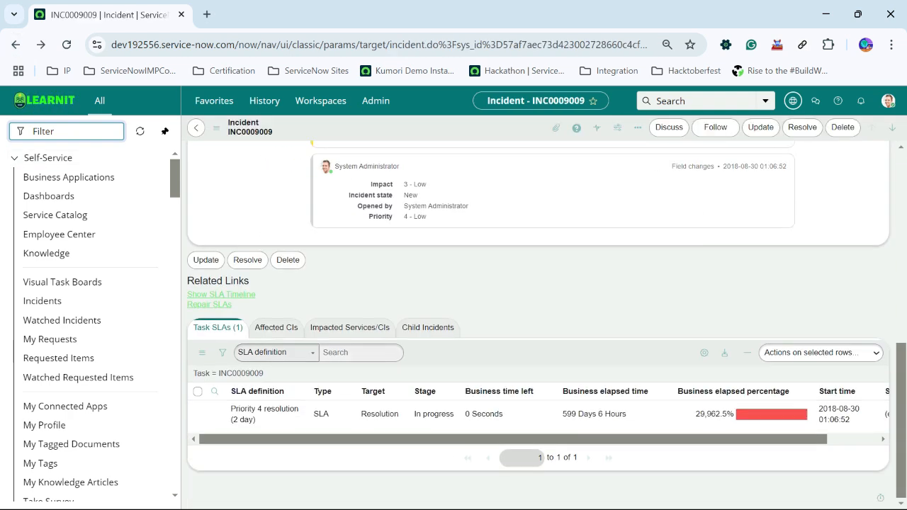
scroll(up, 3)
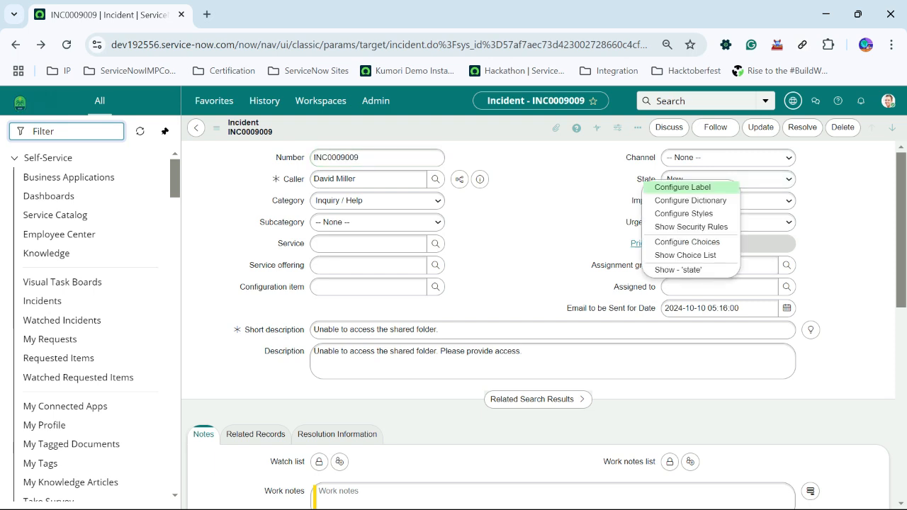
mouse_move(690, 201)
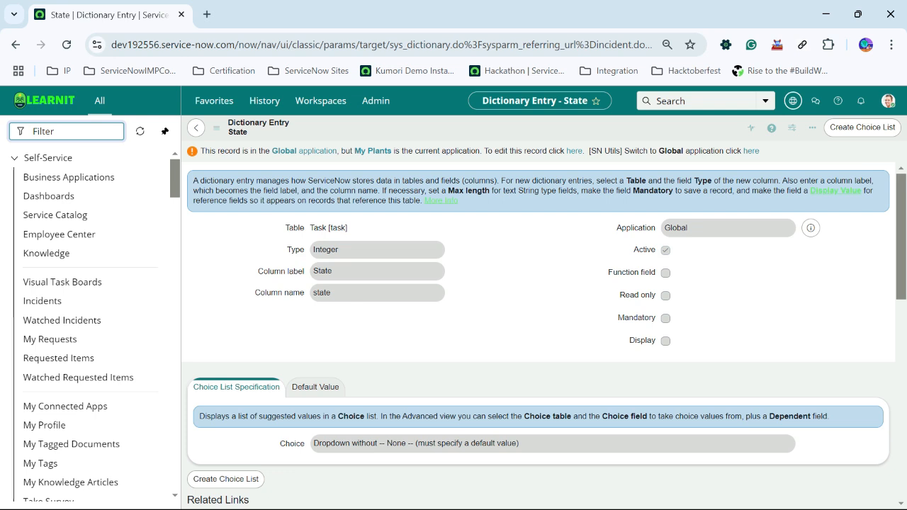
- Switch the application scope to Global on the State dictionary entry and show its related lists
click(792, 99)
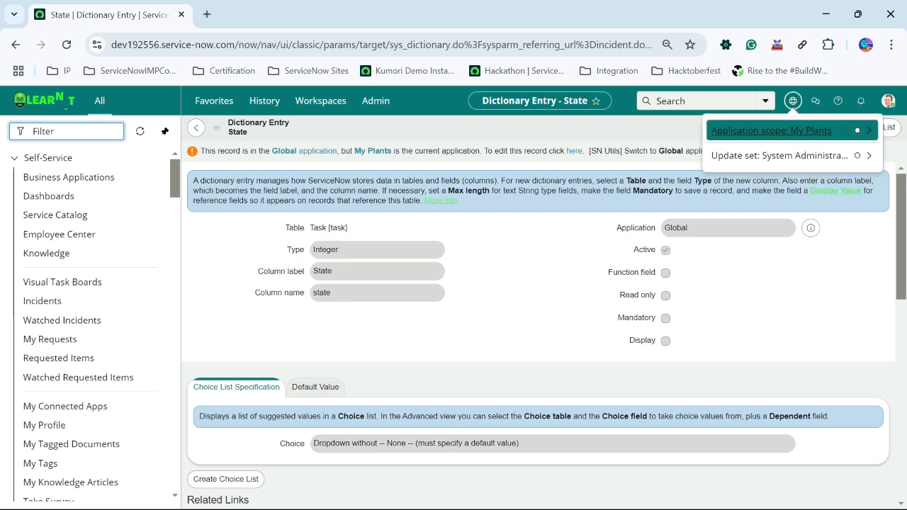
click(771, 131)
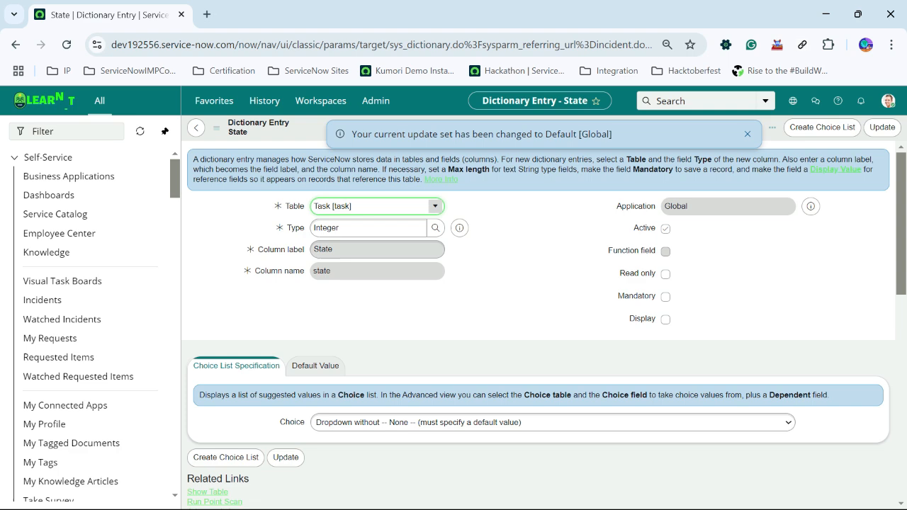
double_click(323, 249)
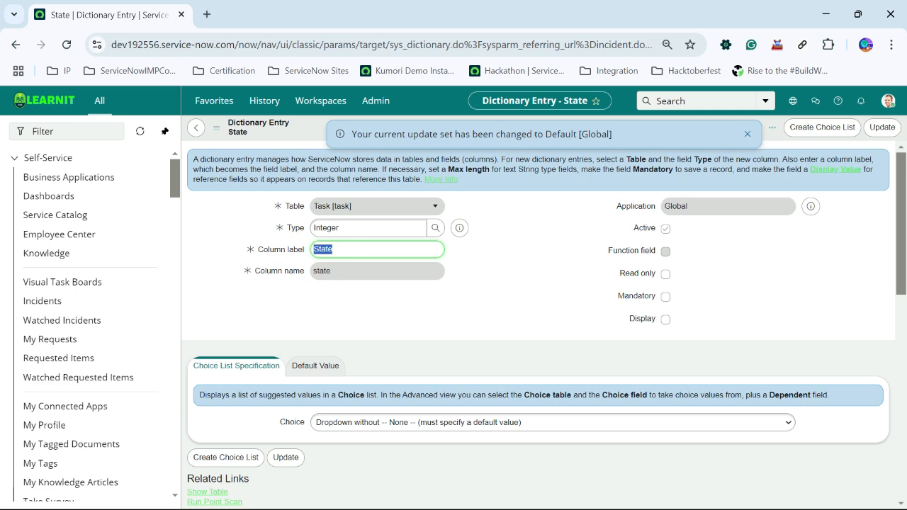
click(751, 127)
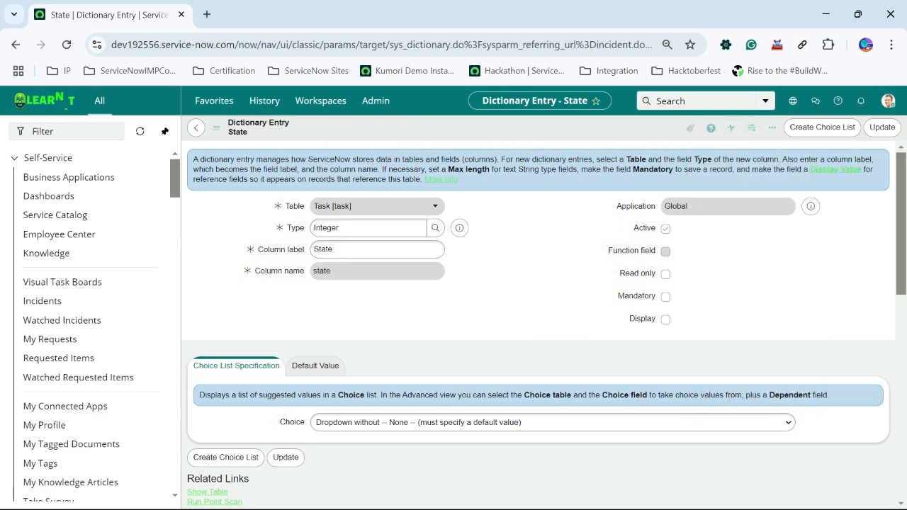
scroll(down, 3)
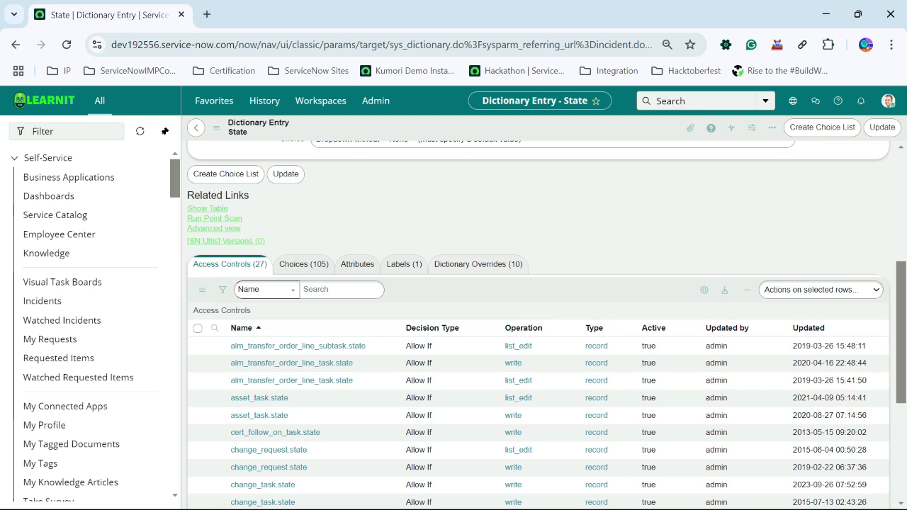
- Open the Incident table's State override from the Dictionary Overrides related list
click(479, 264)
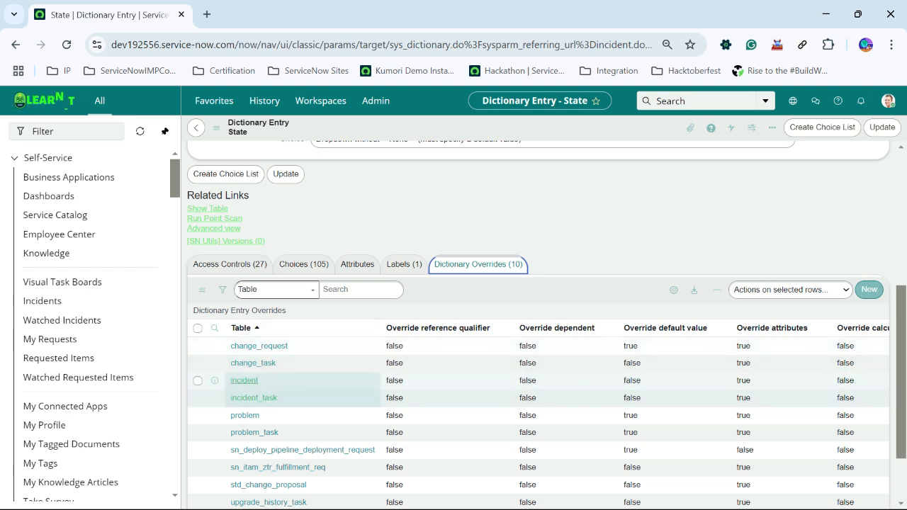
right_click(244, 380)
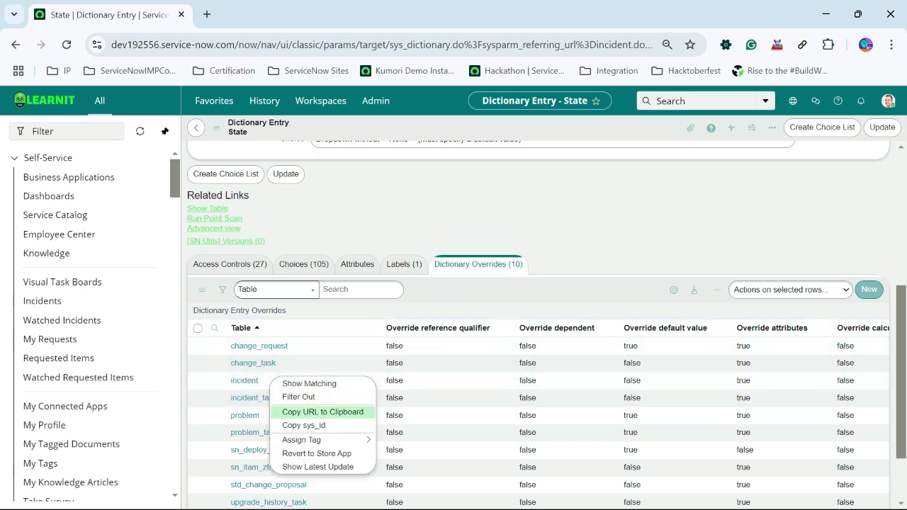
click(313, 411)
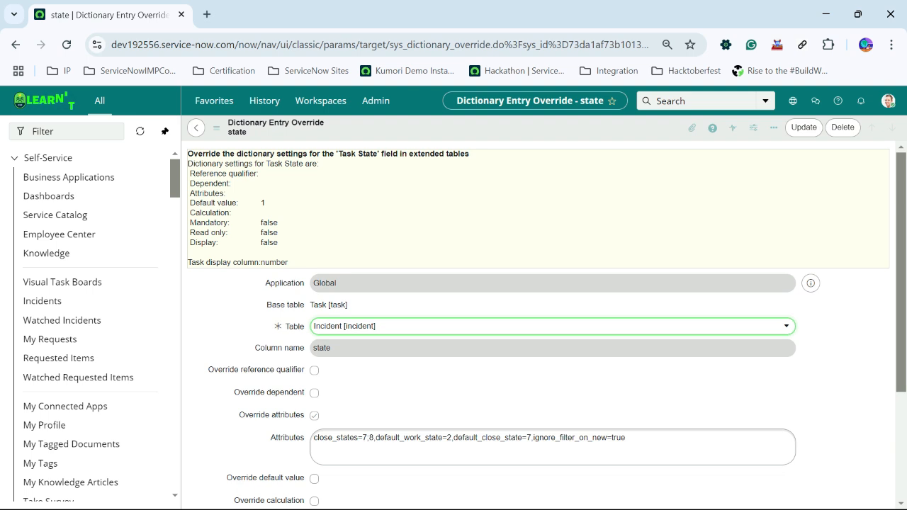
scroll(down, 3)
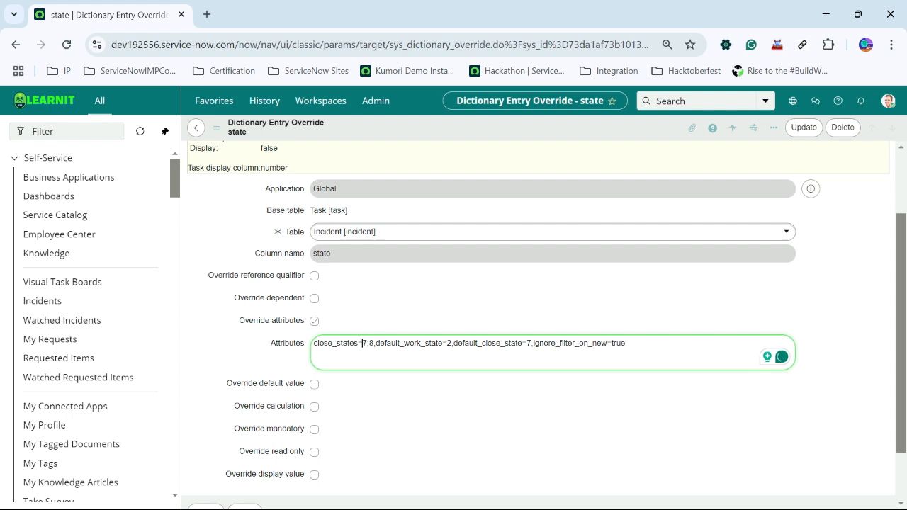
triple_click(474, 344)
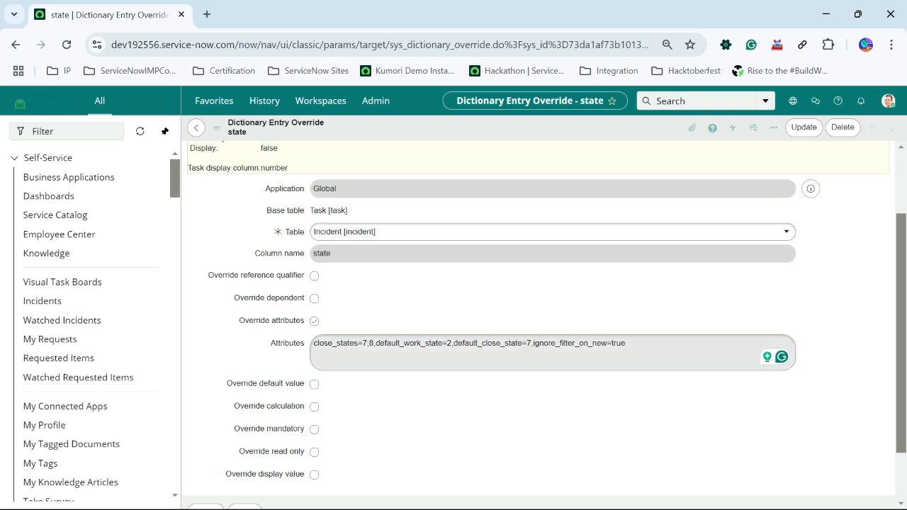
scroll(down, 3)
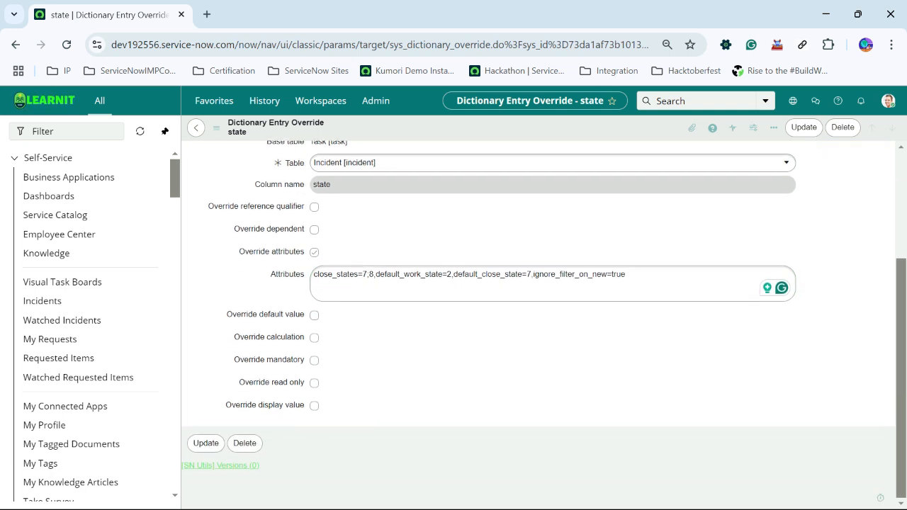
click(315, 315)
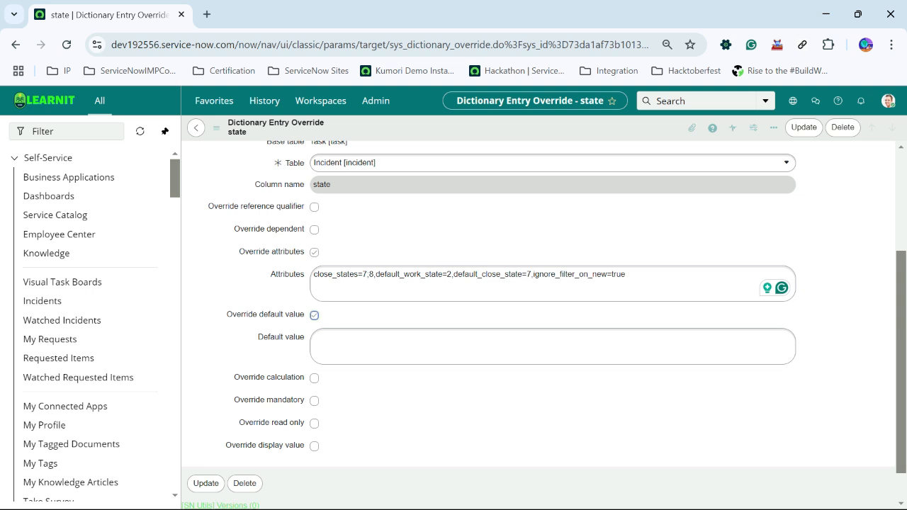
click(314, 314)
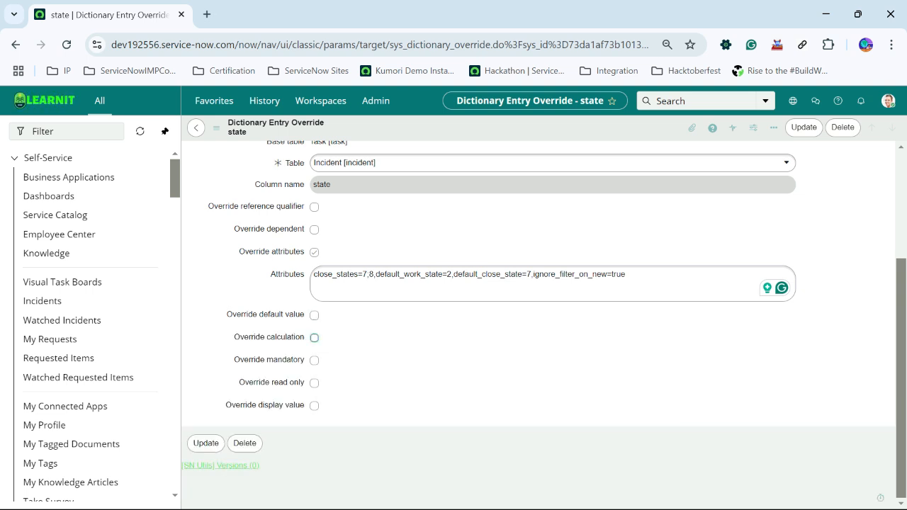
click(317, 360)
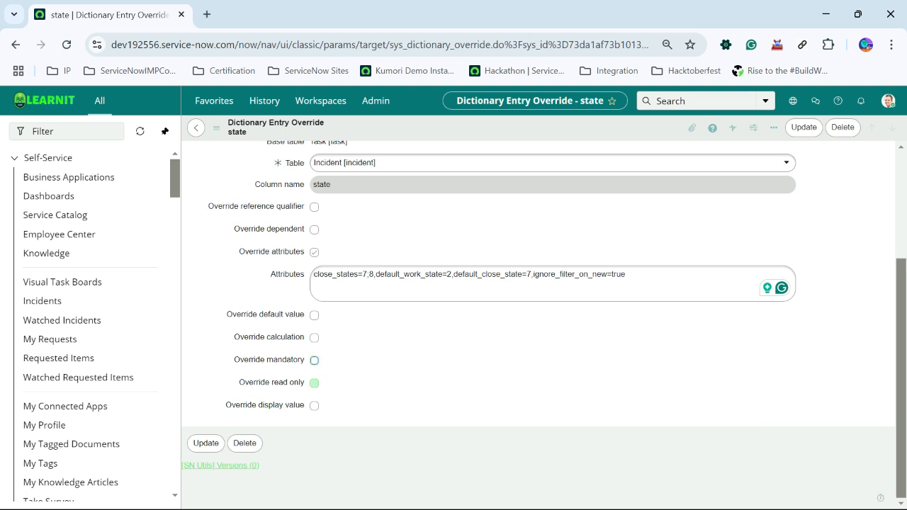
click(316, 359)
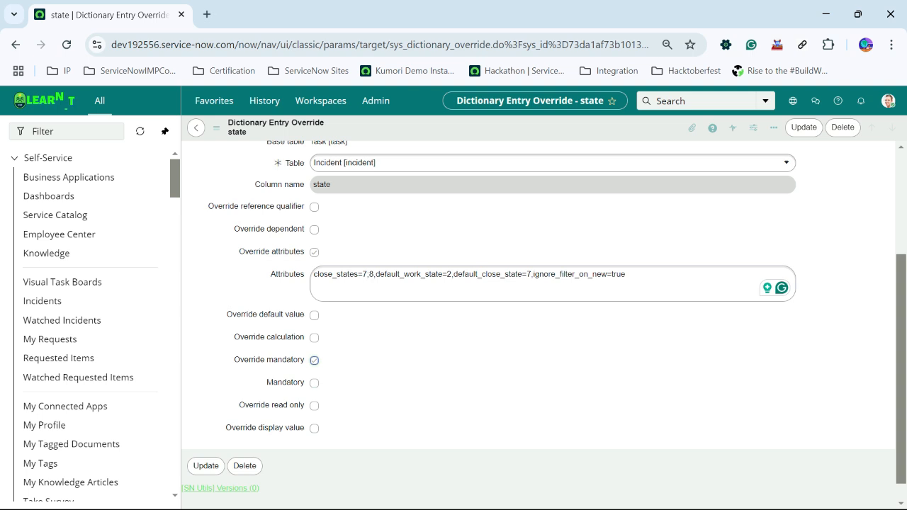
click(317, 406)
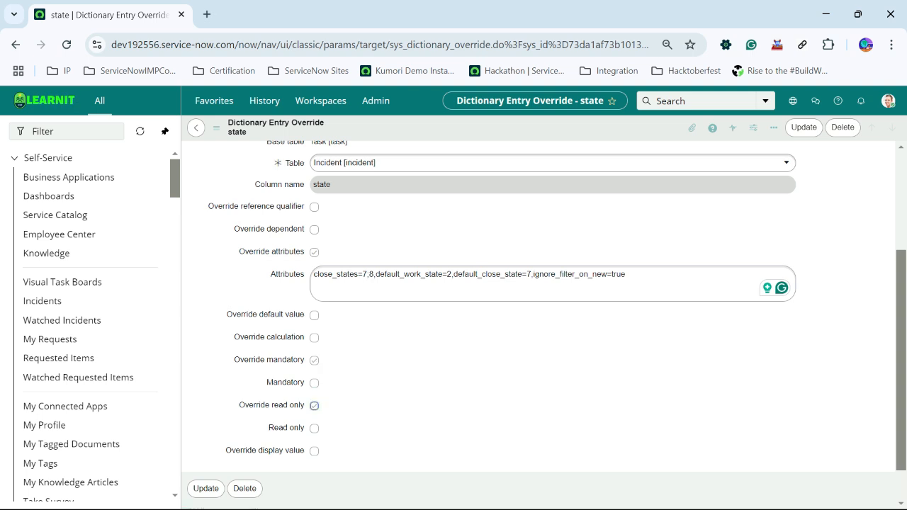
scroll(down, 3)
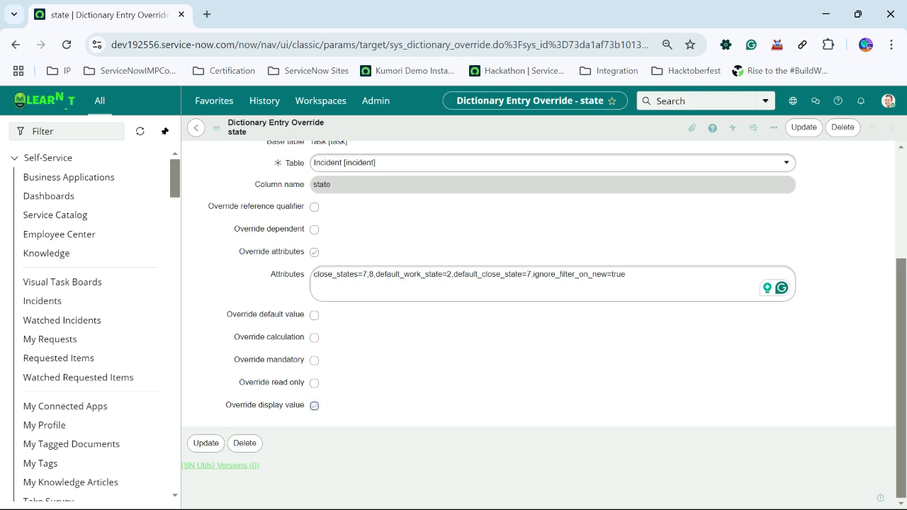
click(308, 230)
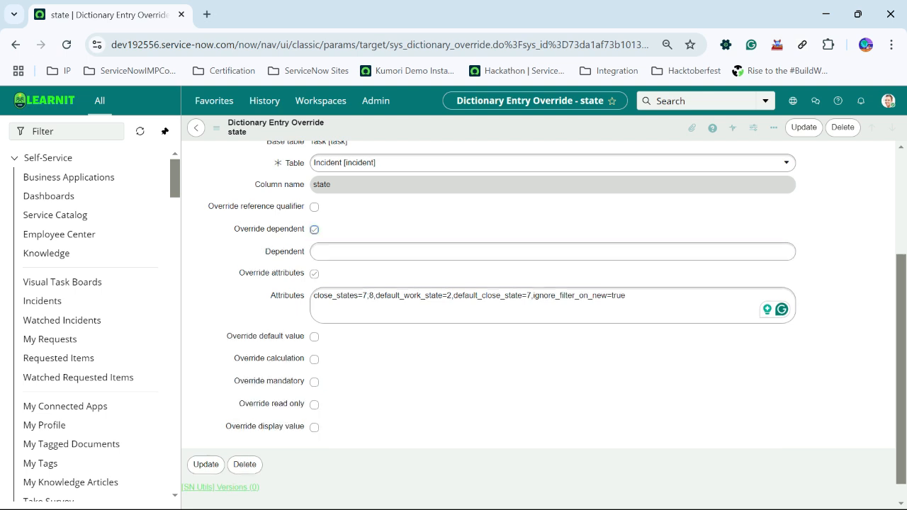
click(313, 229)
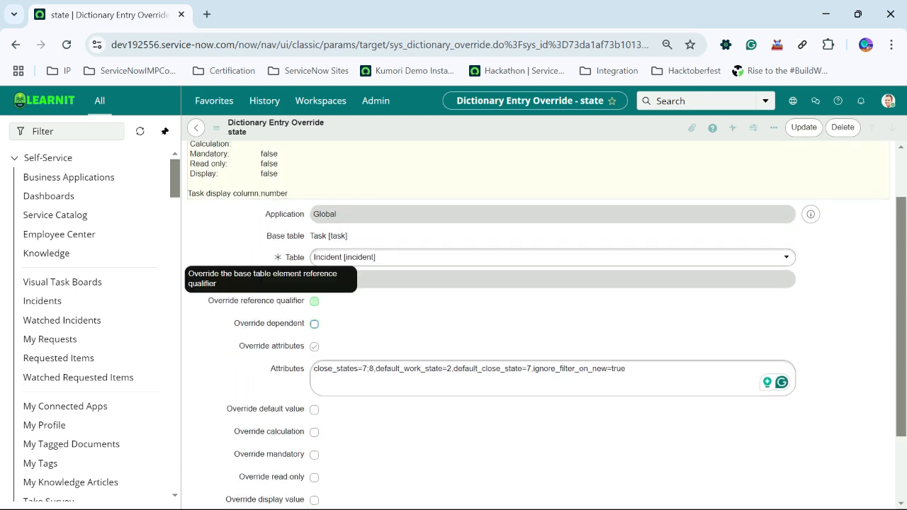
click(315, 300)
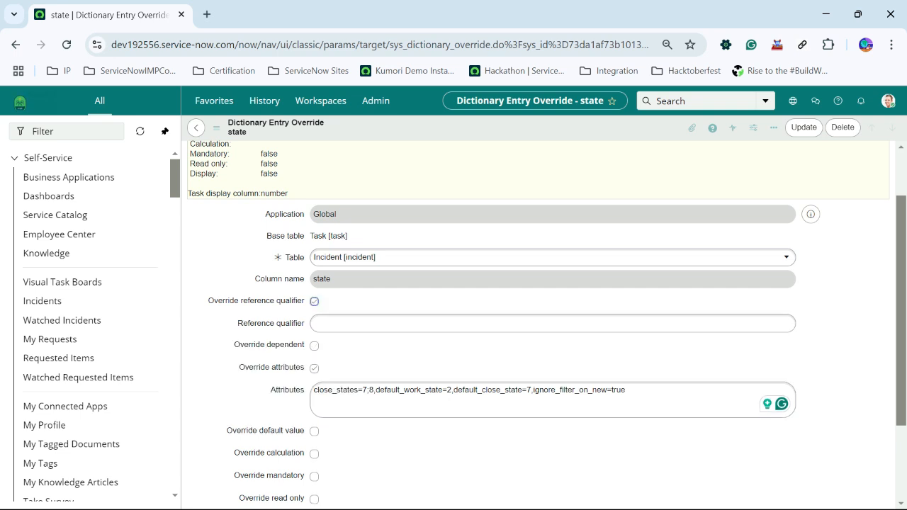
click(314, 300)
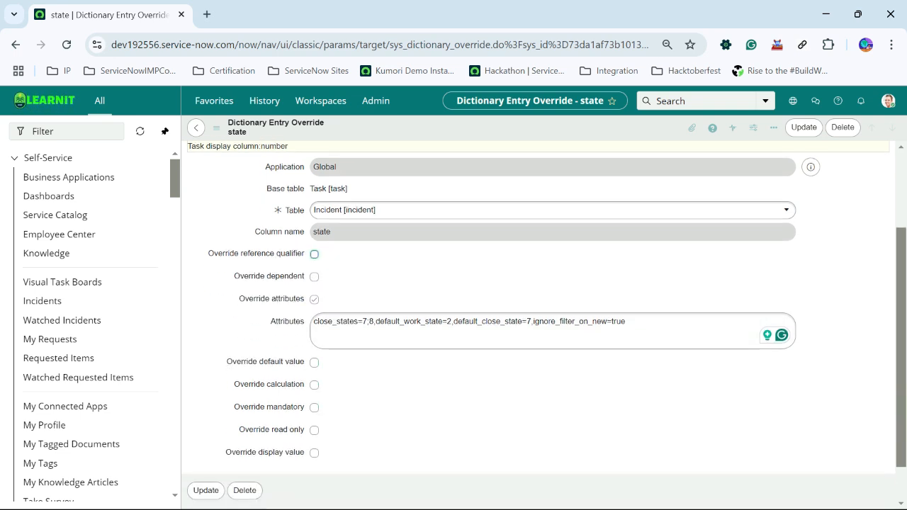
- View the base Task State dictionary entry unchanged, then return to incident INC0009009
click(314, 384)
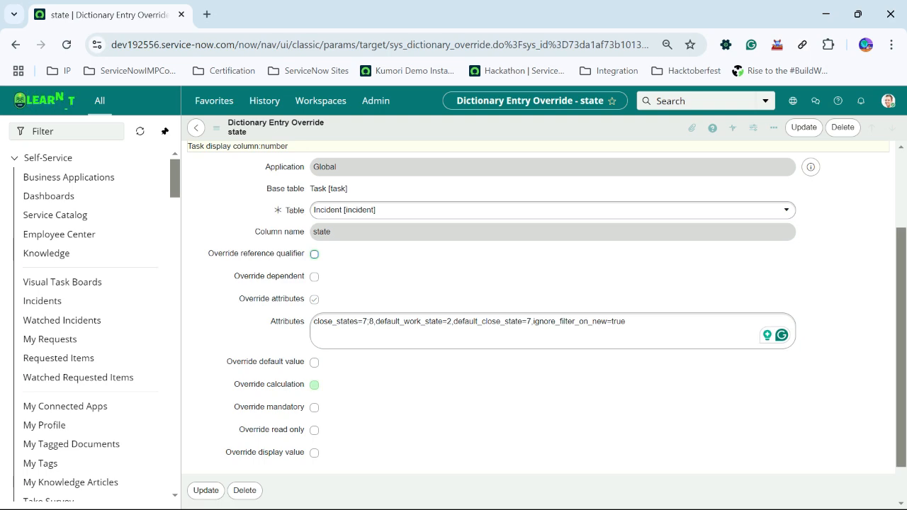
click(314, 407)
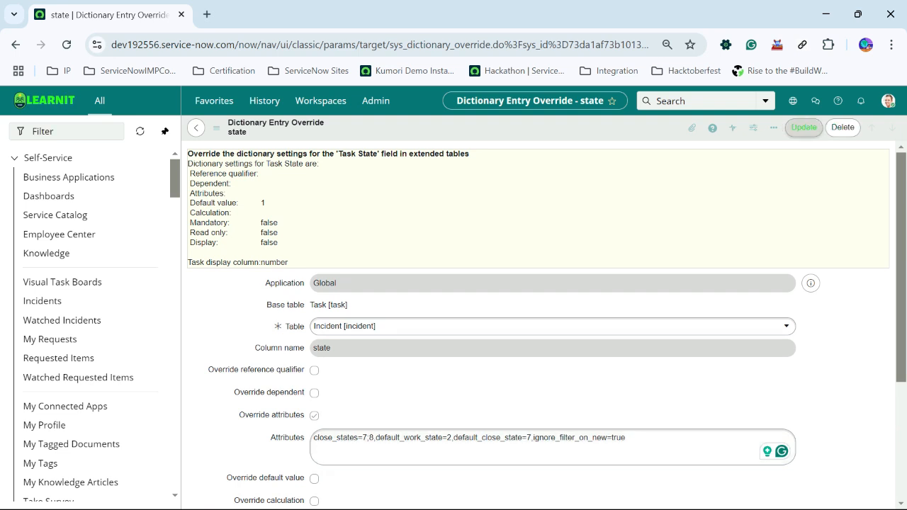
click(804, 128)
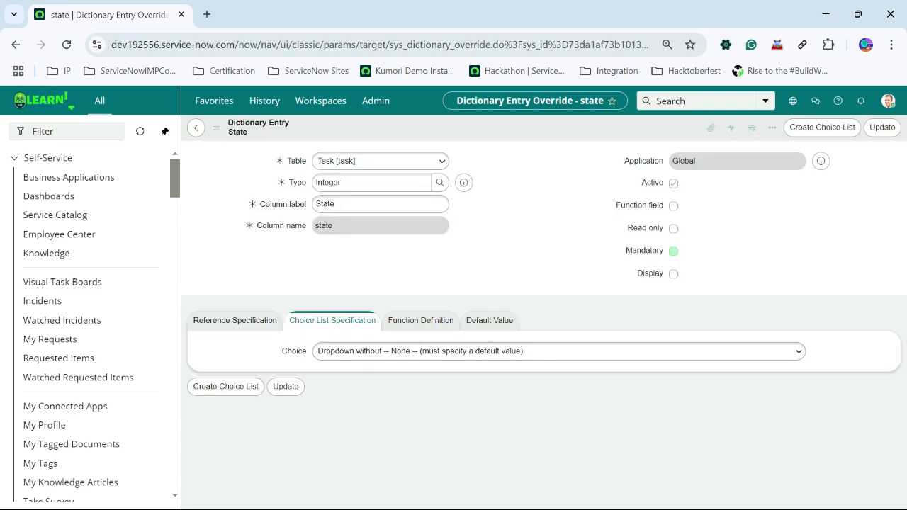
click(881, 127)
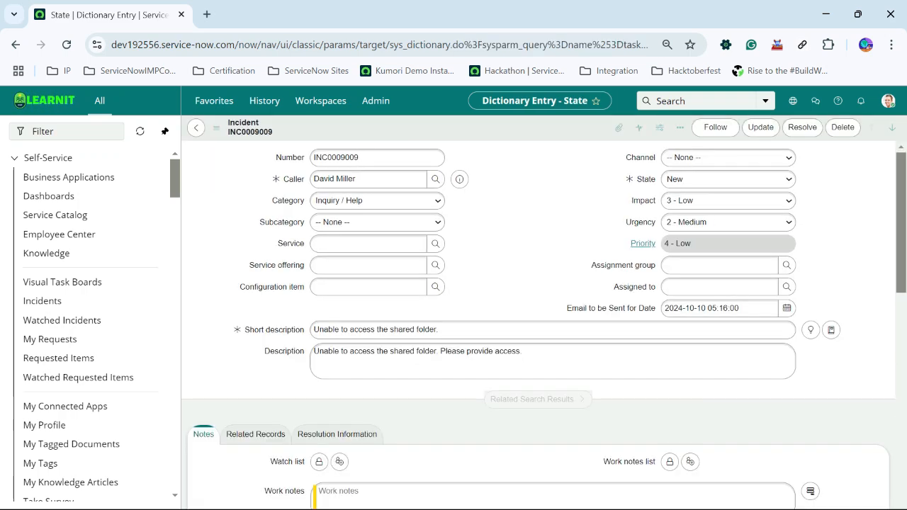
- Reopen the State dictionary entry and preview its single Incident override record
click(728, 179)
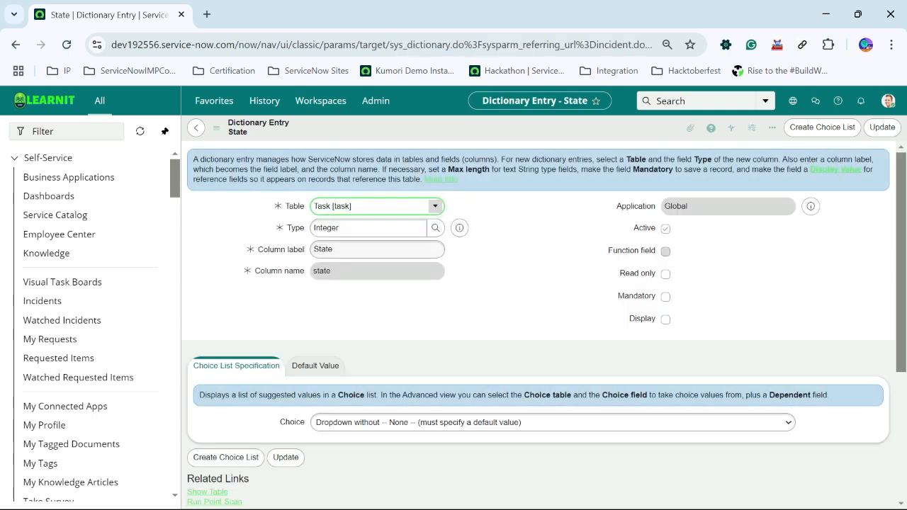
scroll(down, 3)
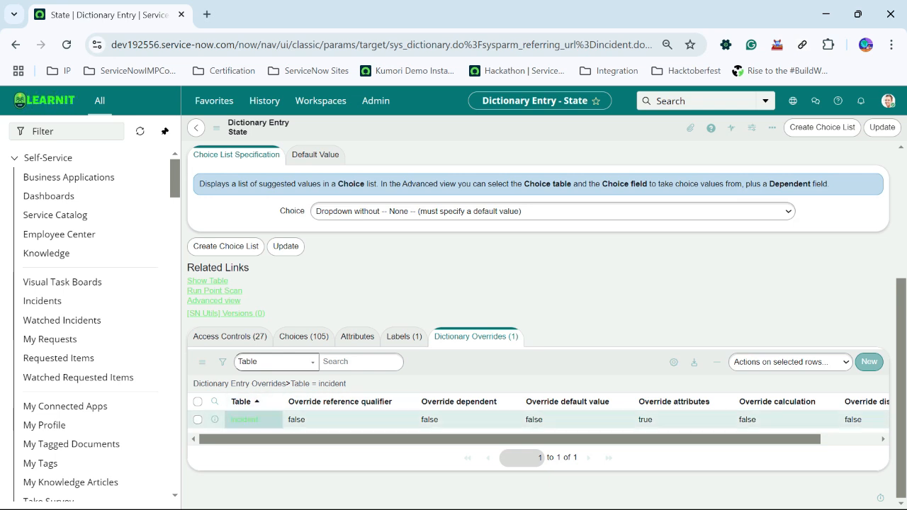
mouse_move(215, 419)
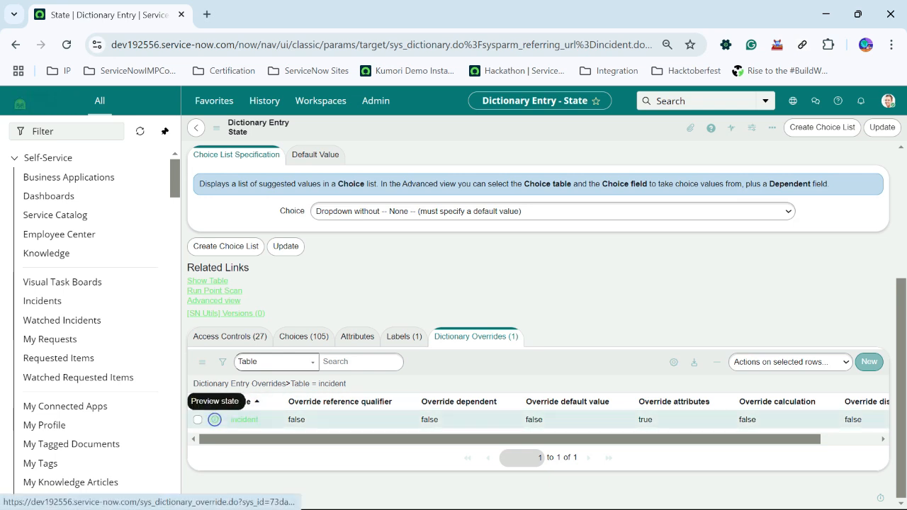
click(243, 419)
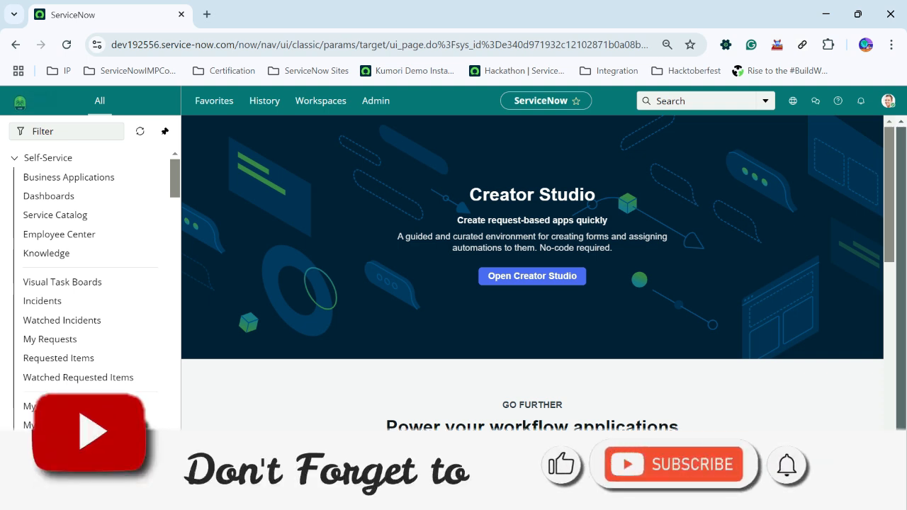
- Navigate from the dictionary records to the ServiceNow home page showing Creator Studio
click(673, 464)
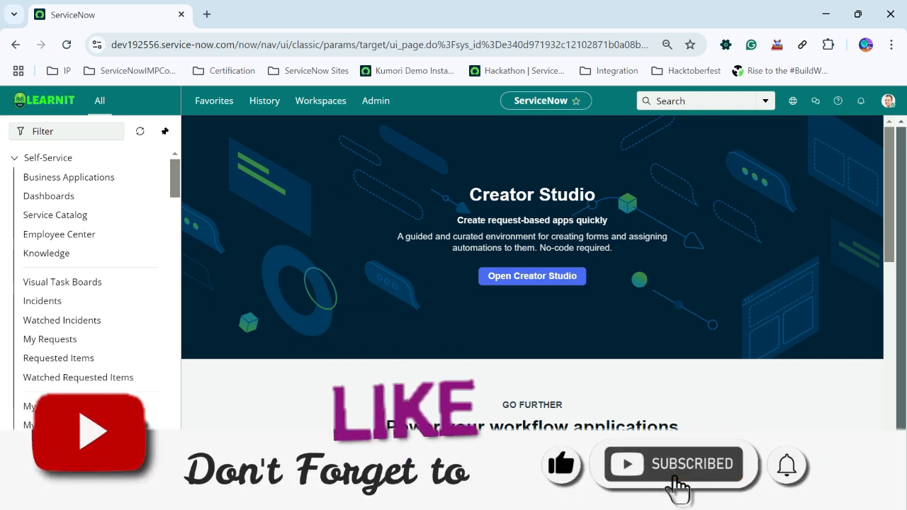